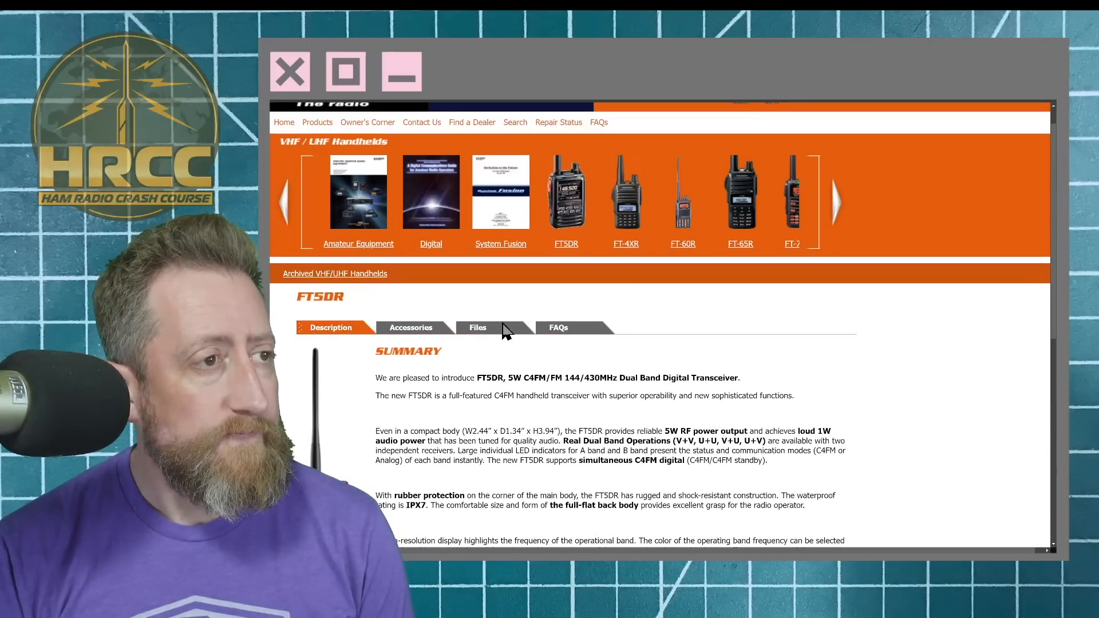
Show the FT5DR files list and pick out the FTSD_USA_MAIN_Ver1.13_SUB_Ver1.02 firmware zip.
left_click(478, 327)
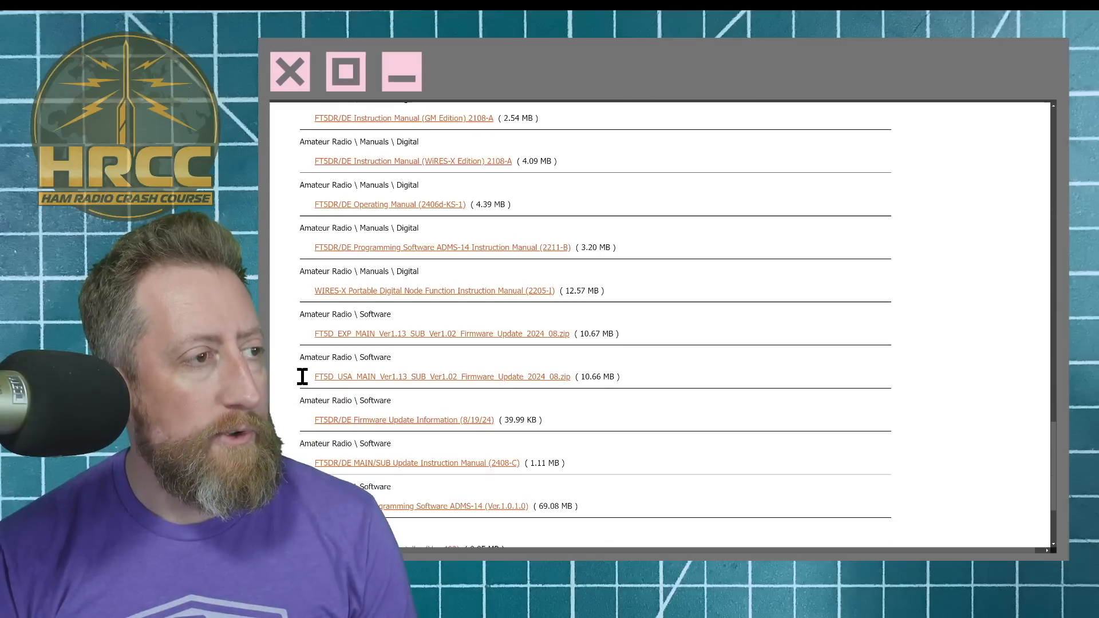
double_click(442, 377)
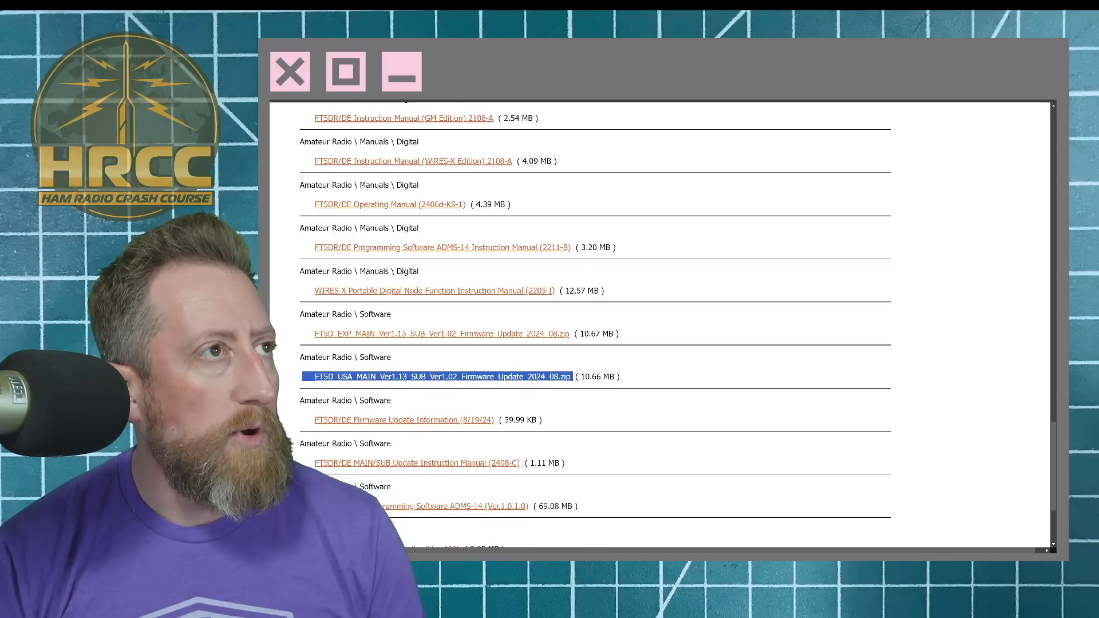
Open the MAIN/SUB Update Instruction Manual PDF and scroll through its .NET Framework and USB driver pages.
left_click(417, 463)
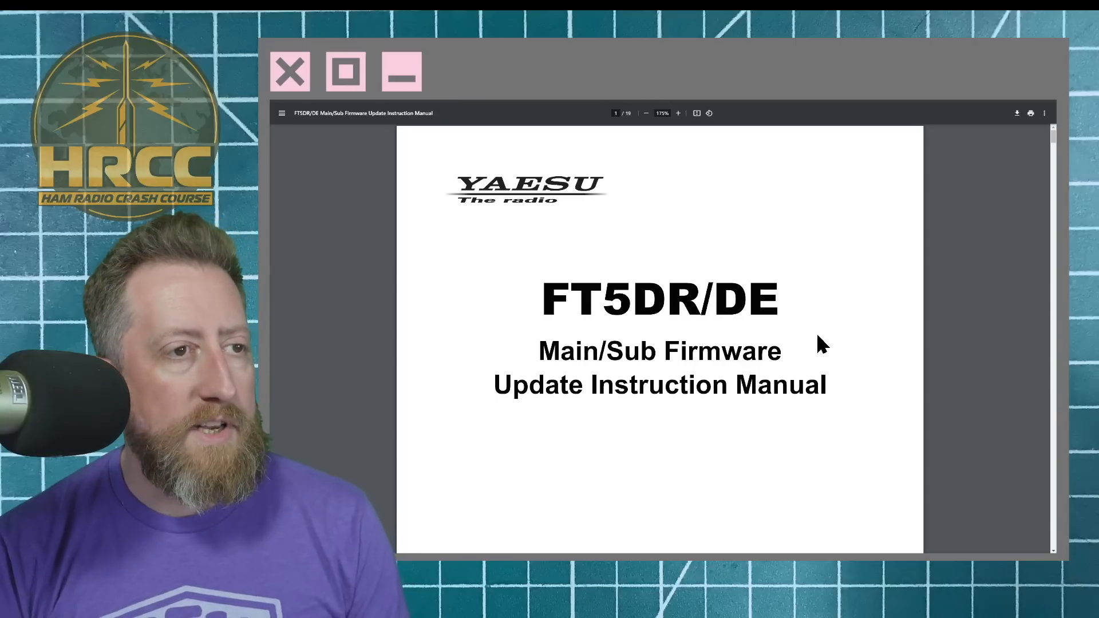
scroll("down", 3)
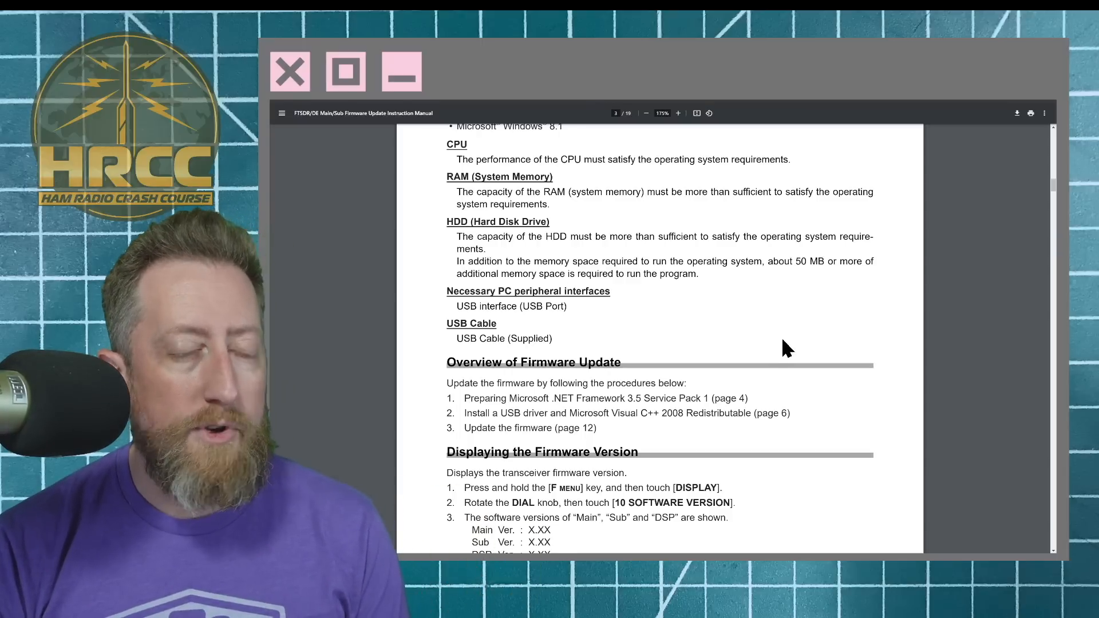
scroll("down", 3)
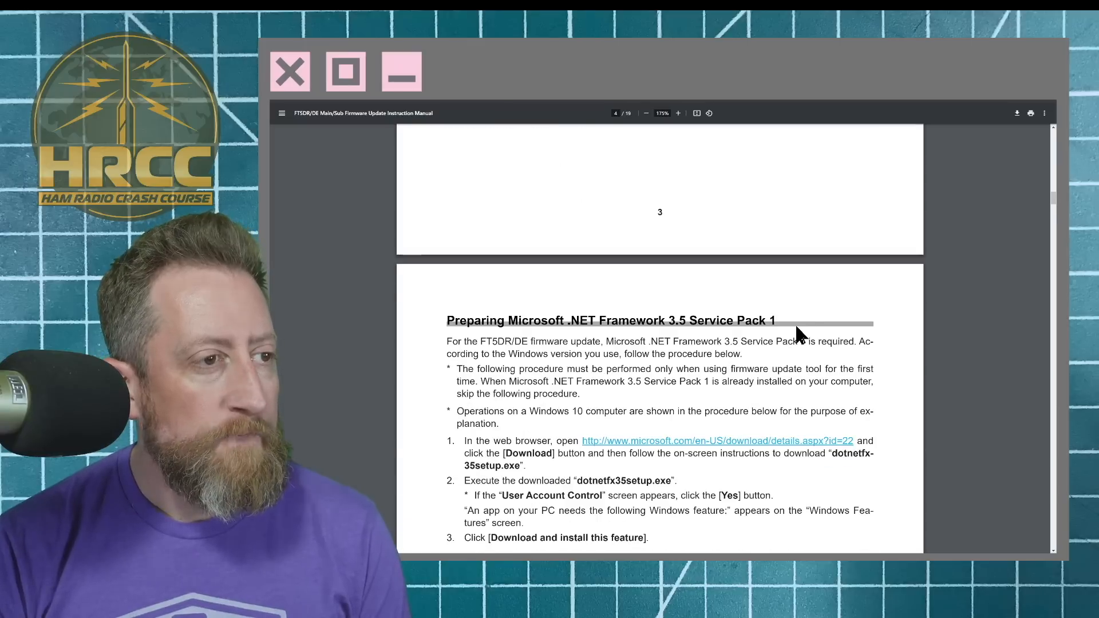
scroll("down", 3)
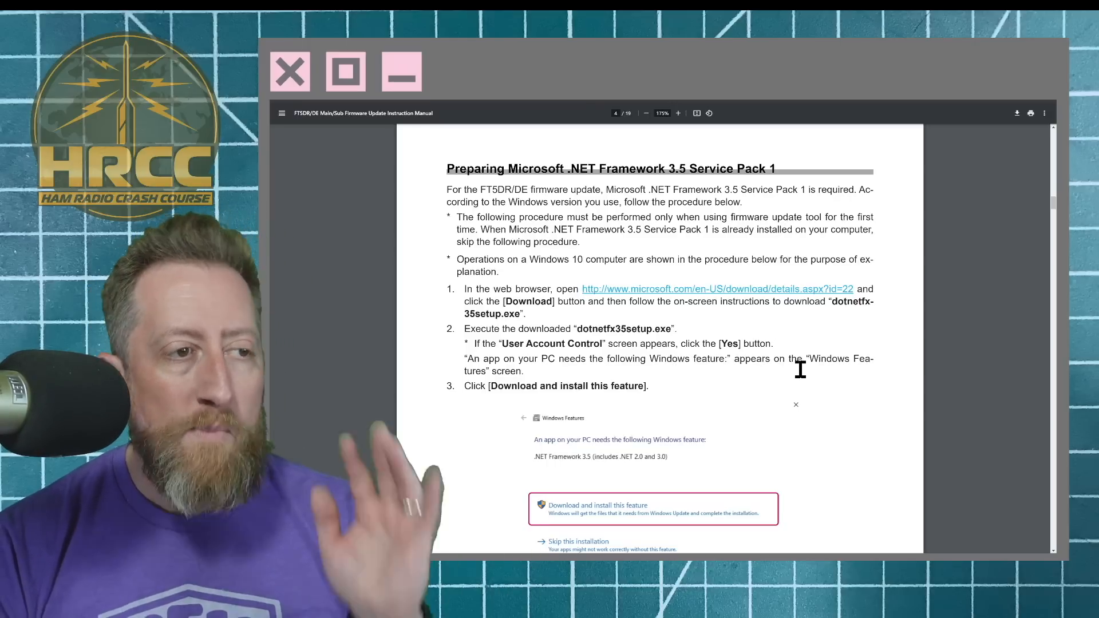
scroll("down", 3)
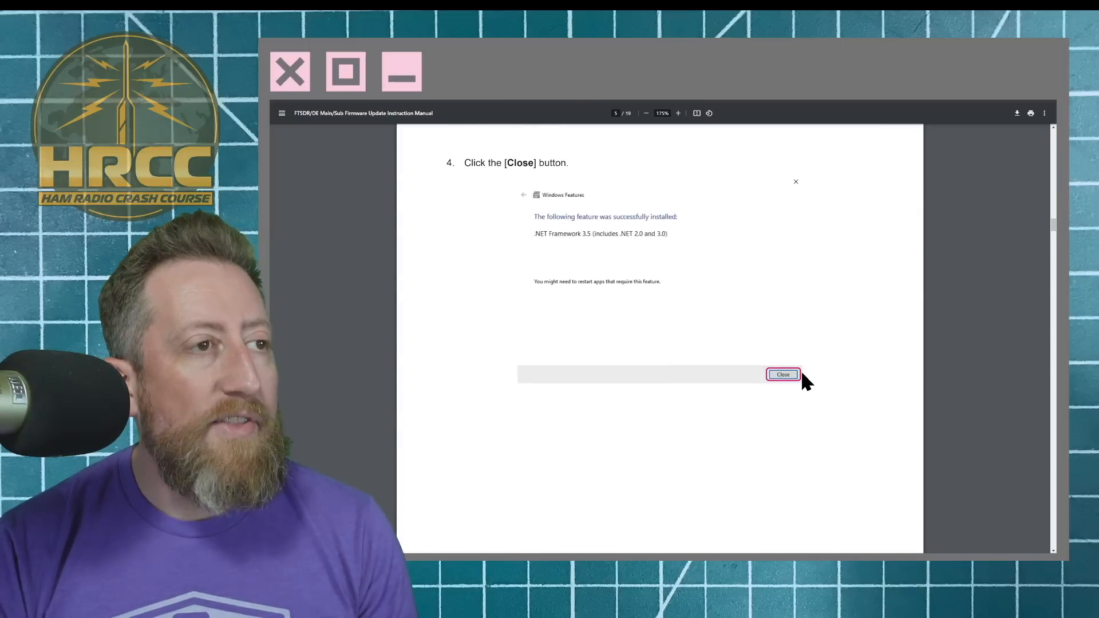
scroll("down", 3)
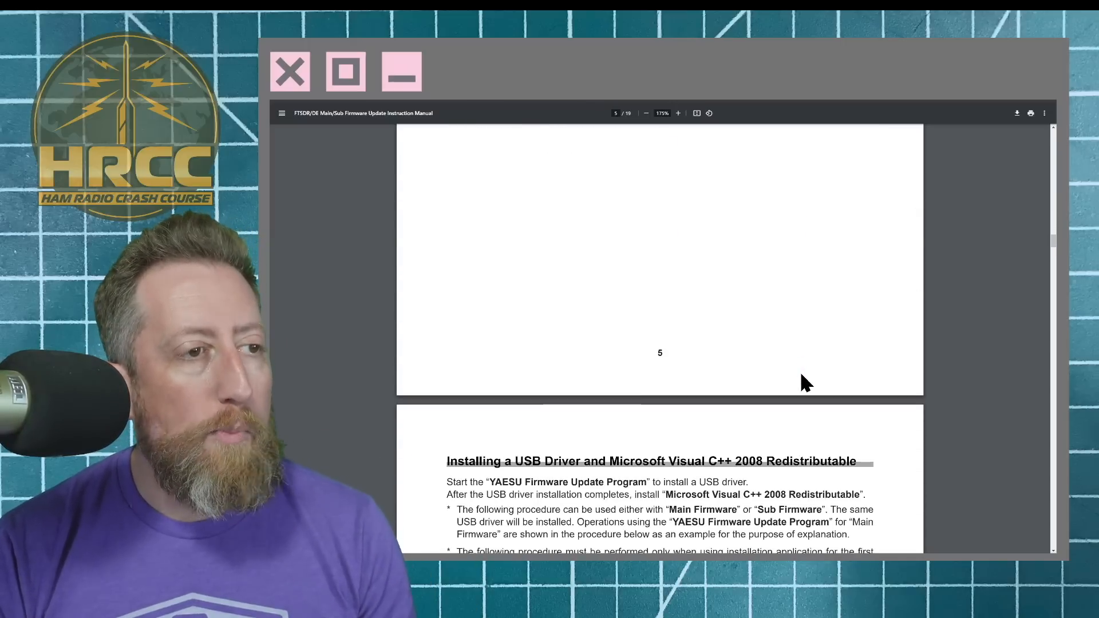
scroll("down", 3)
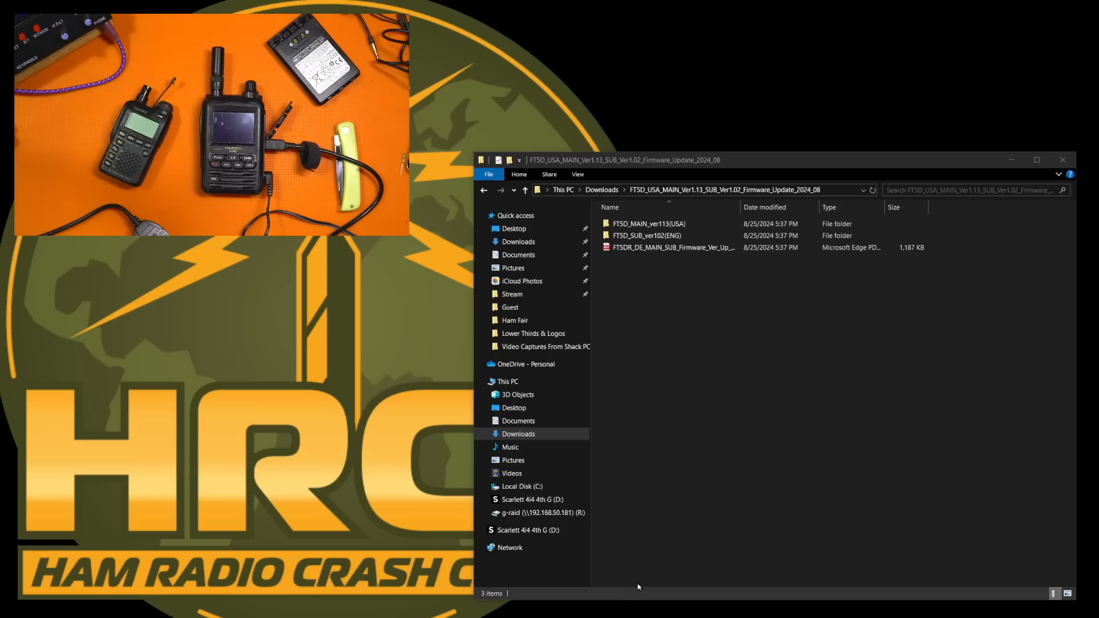
Select and open the FTSD_MAIN_ver113(USA) folder in Downloads.
left_click(646, 235)
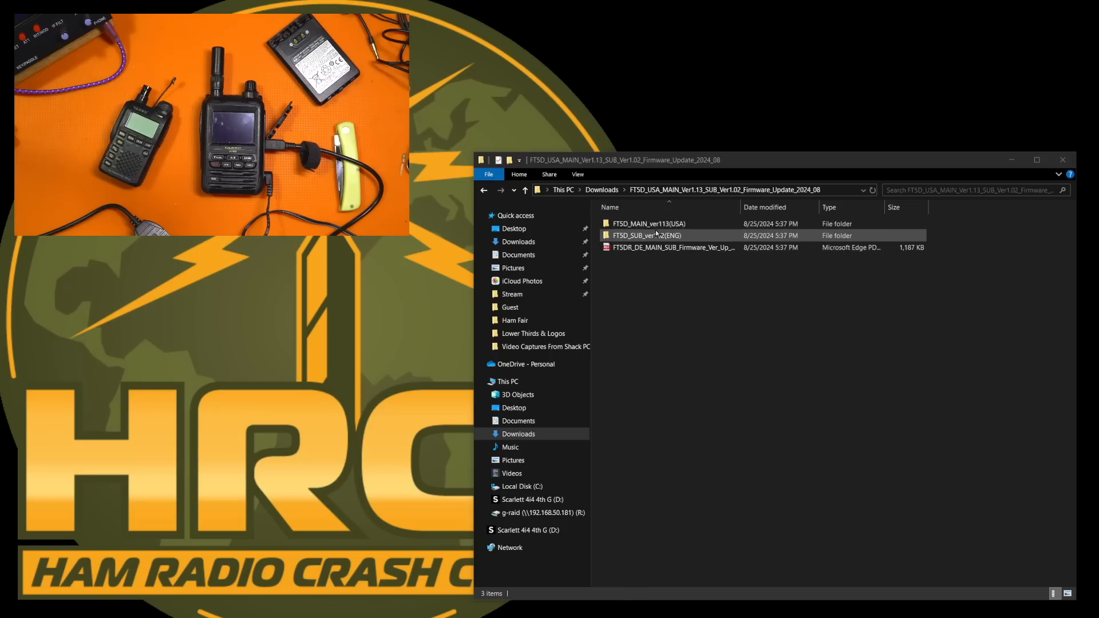
double_click(643, 223)
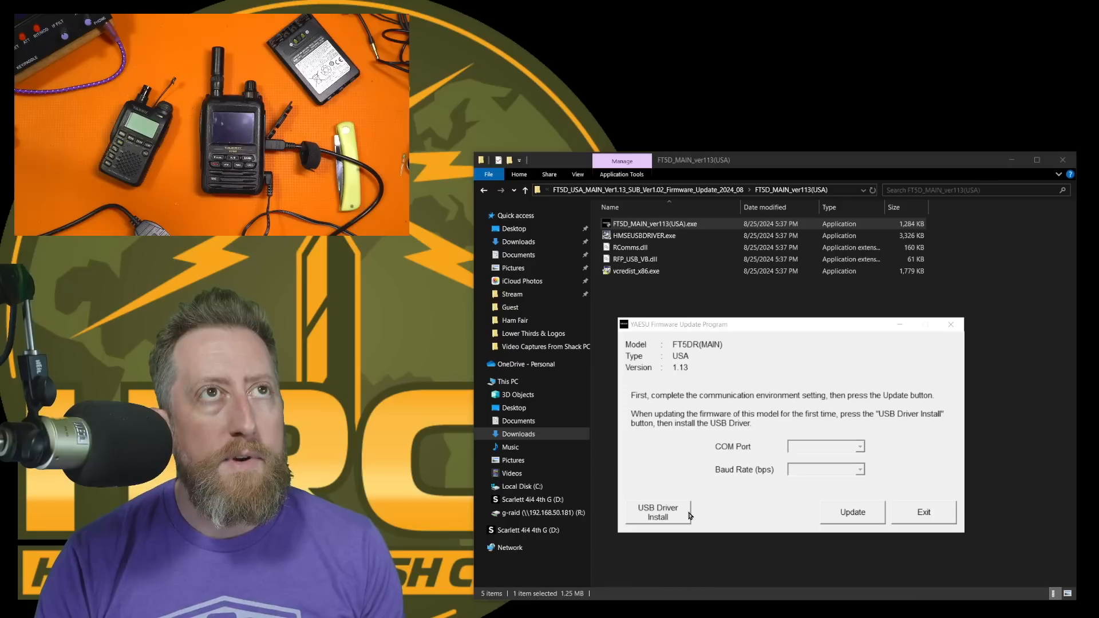
Start USB Driver Install and confirm Install in the Driver Install dialog.
left_click(656, 512)
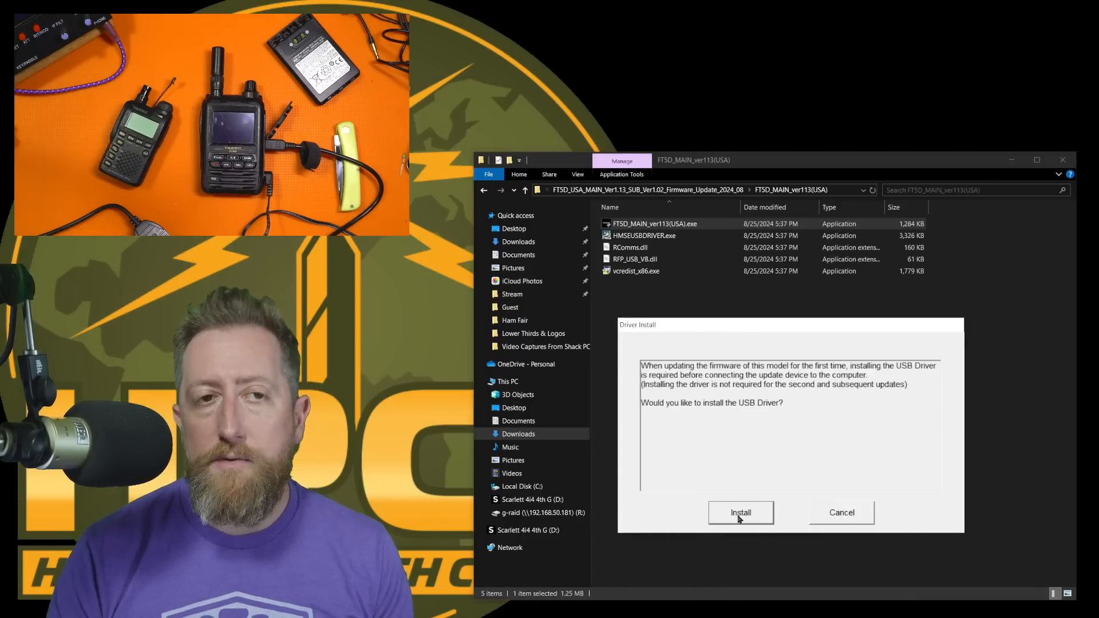
left_click(740, 513)
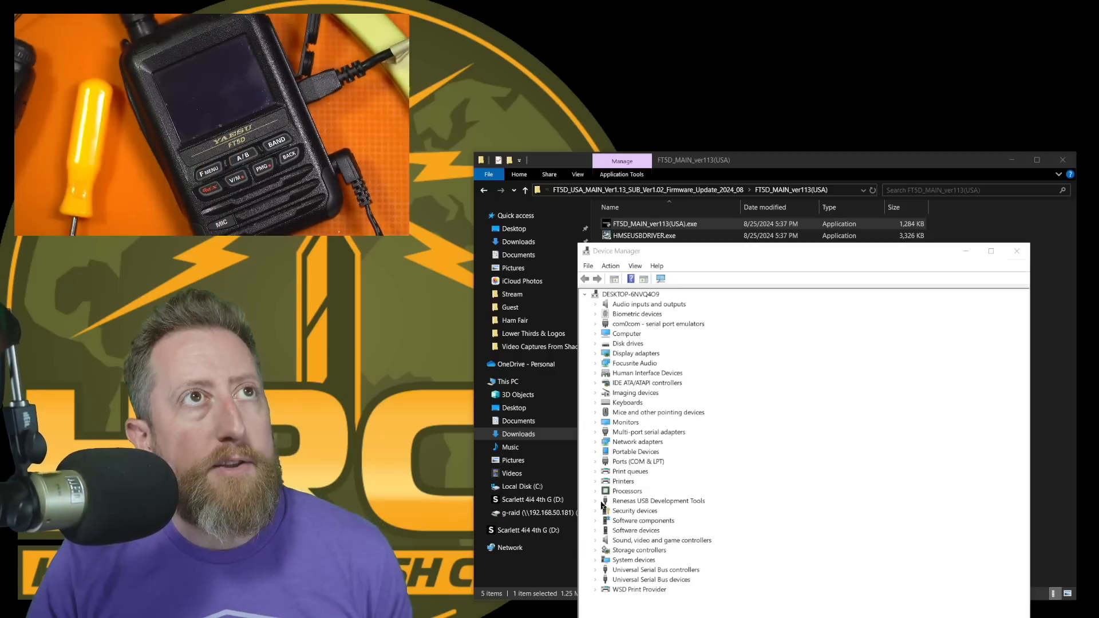
Expand Renesas USB Development Tools to find Generic Boot USB Direct, then return to the updater.
left_click(597, 500)
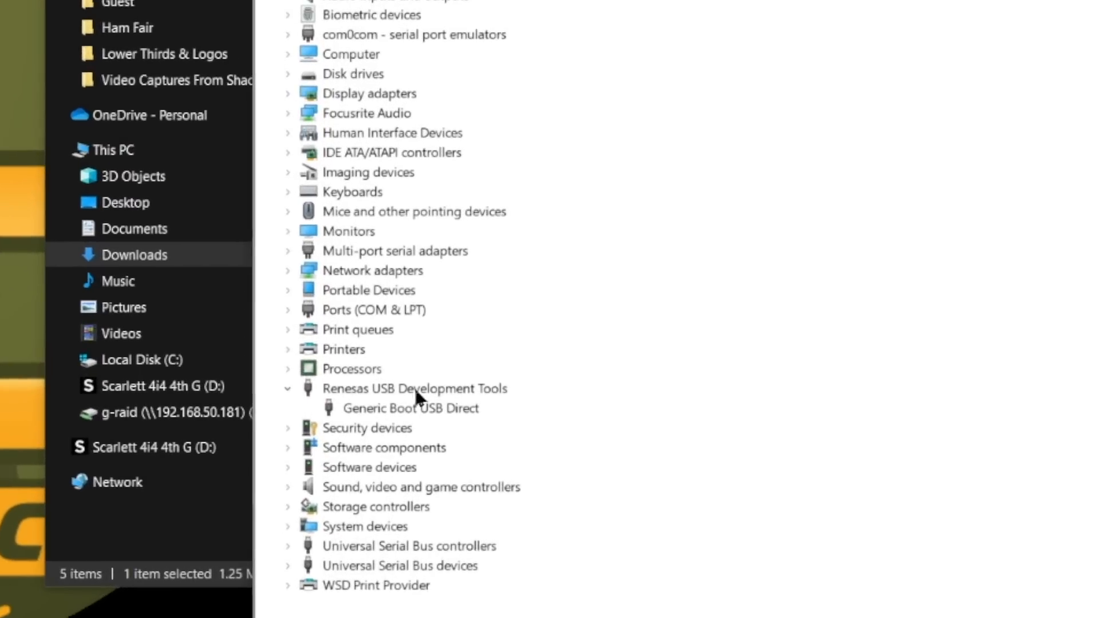
left_click(410, 409)
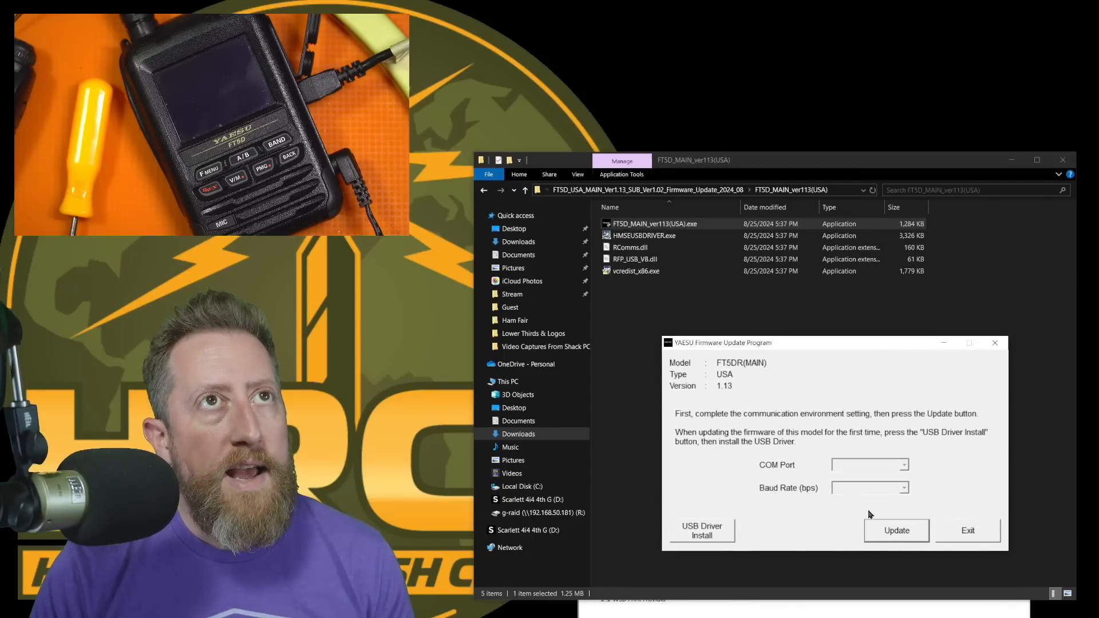
Run the main 1.13 update, confirm radio preparation, accept the USB device, and dismiss the completion message.
left_click(896, 531)
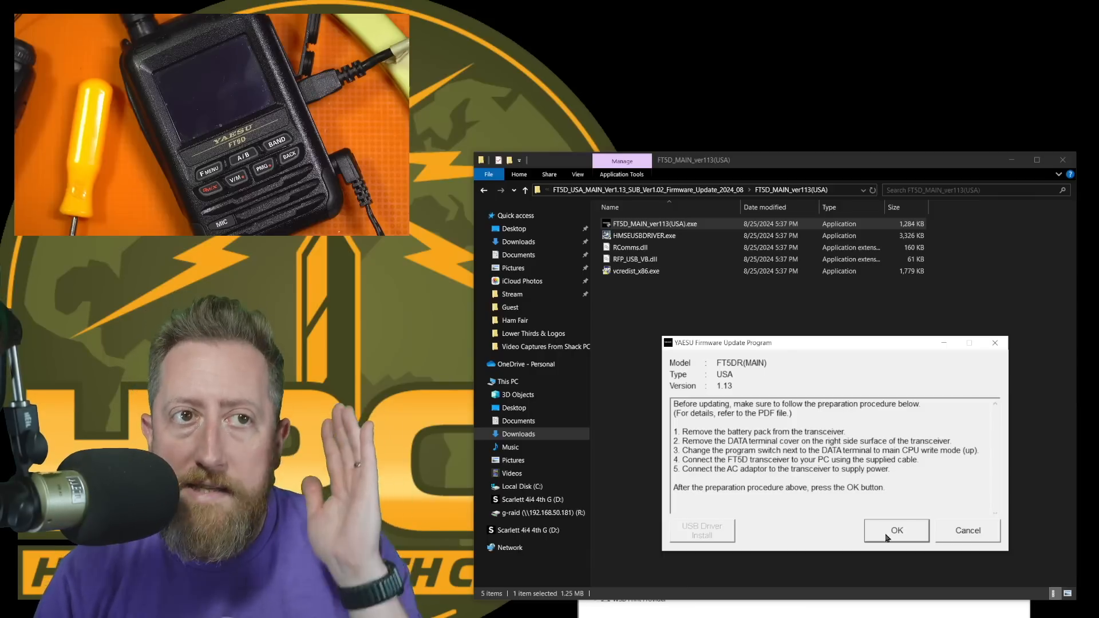
left_click(897, 530)
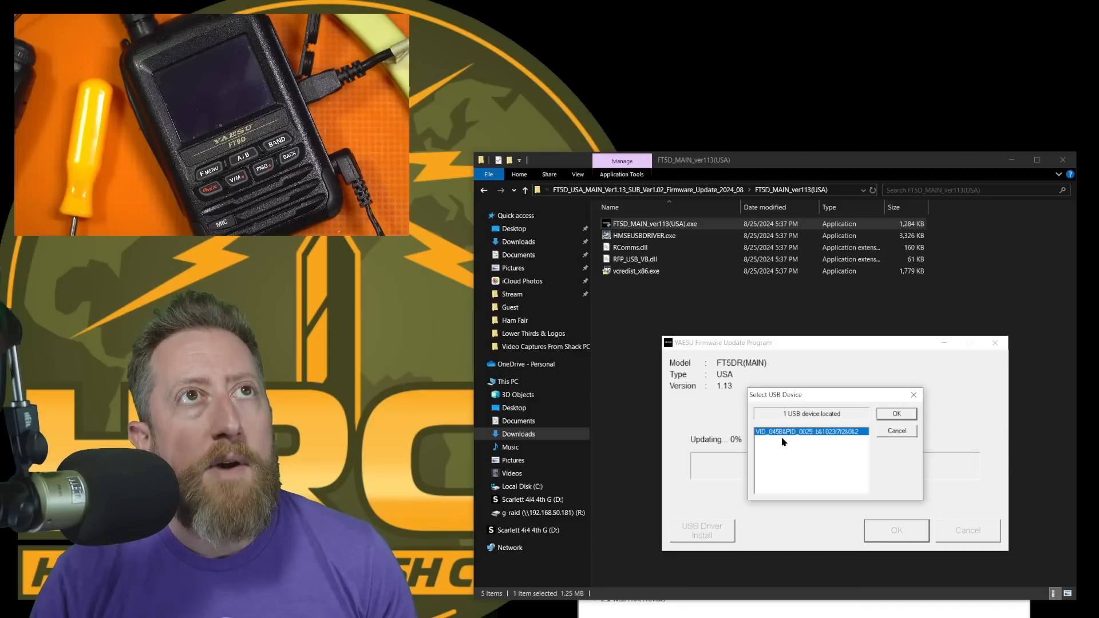
left_click(896, 413)
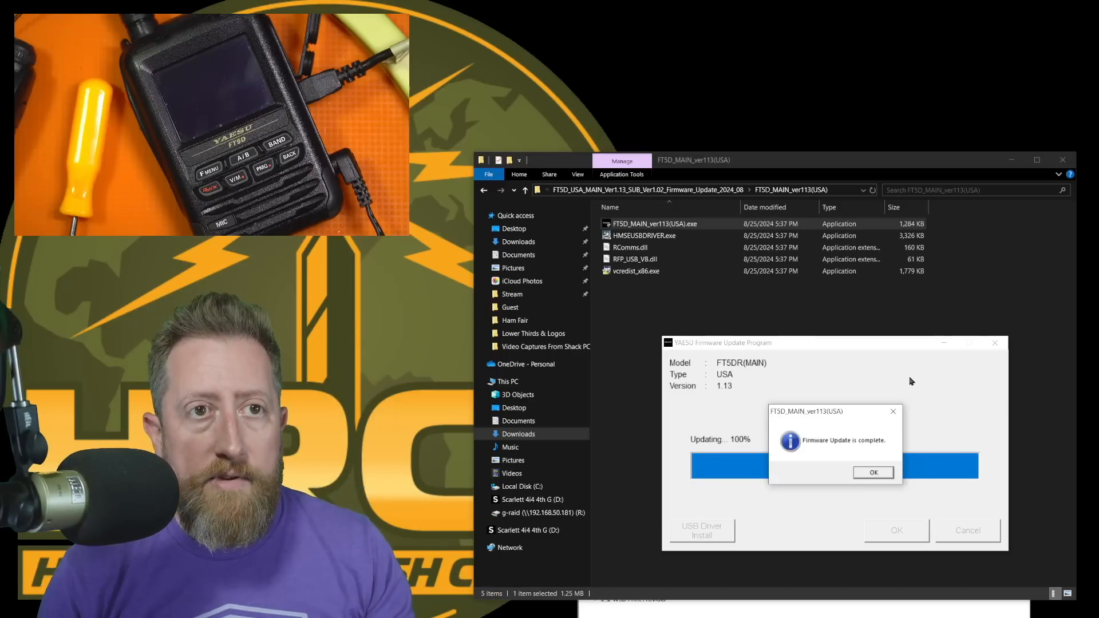
left_click(872, 471)
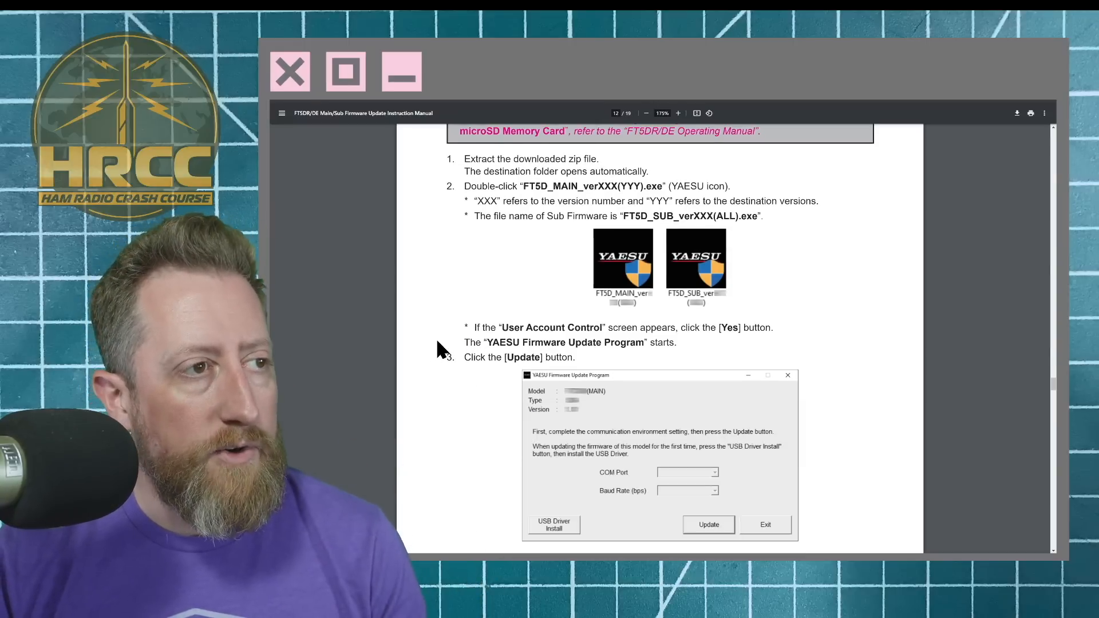
Scroll through manual pages 12–17 on preparation, data transfer and exiting the updater.
scroll("down", 3)
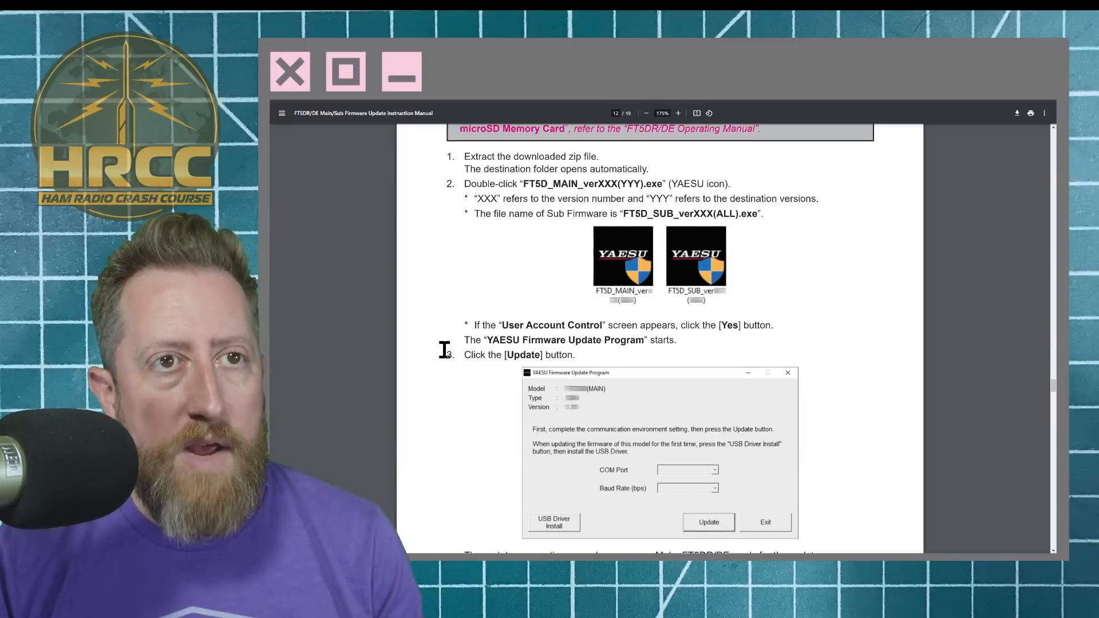
scroll("down", 3)
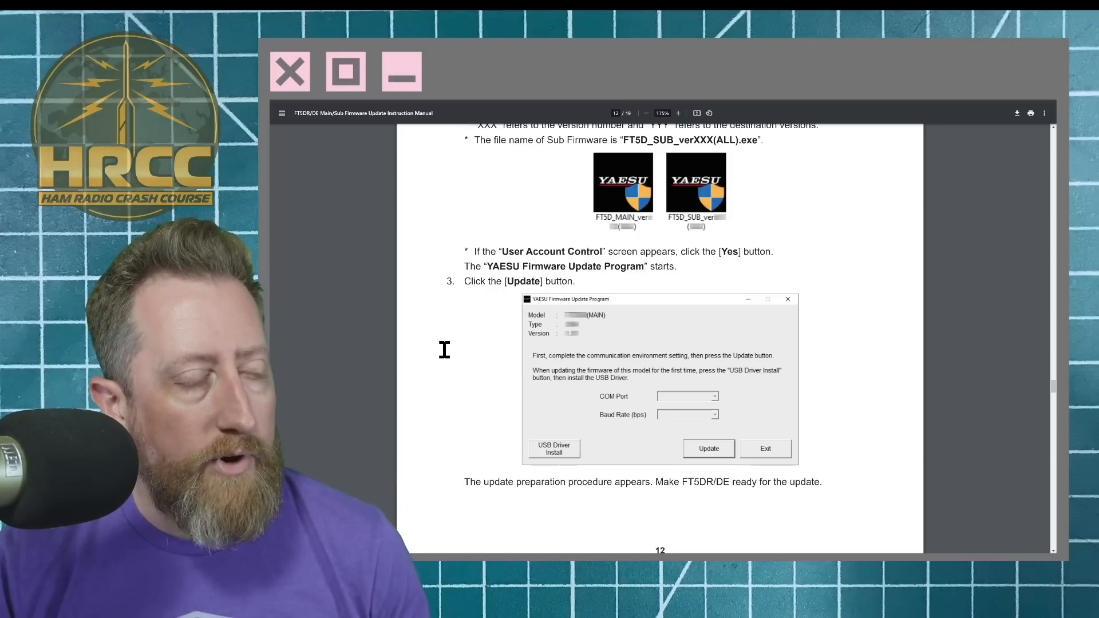
scroll("down", 3)
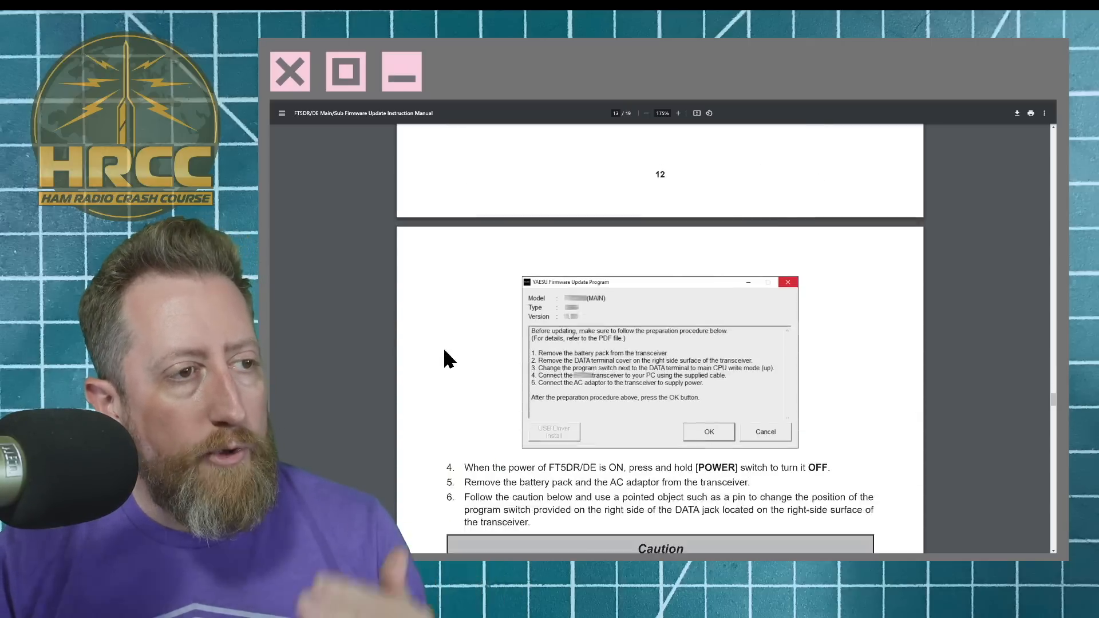
scroll("down", 3)
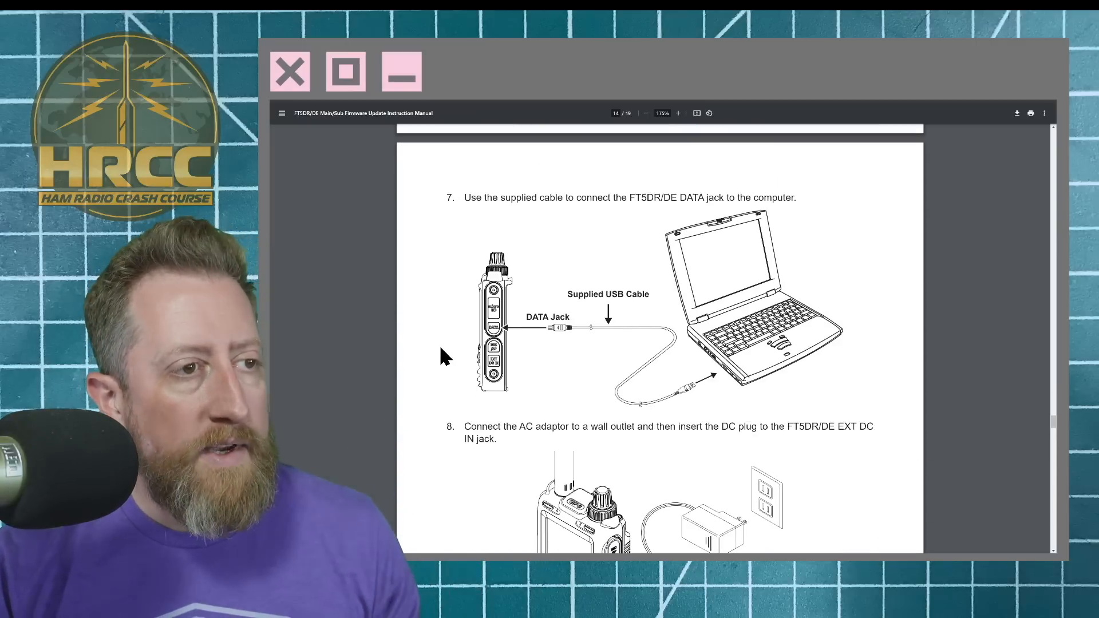
scroll("down", 3)
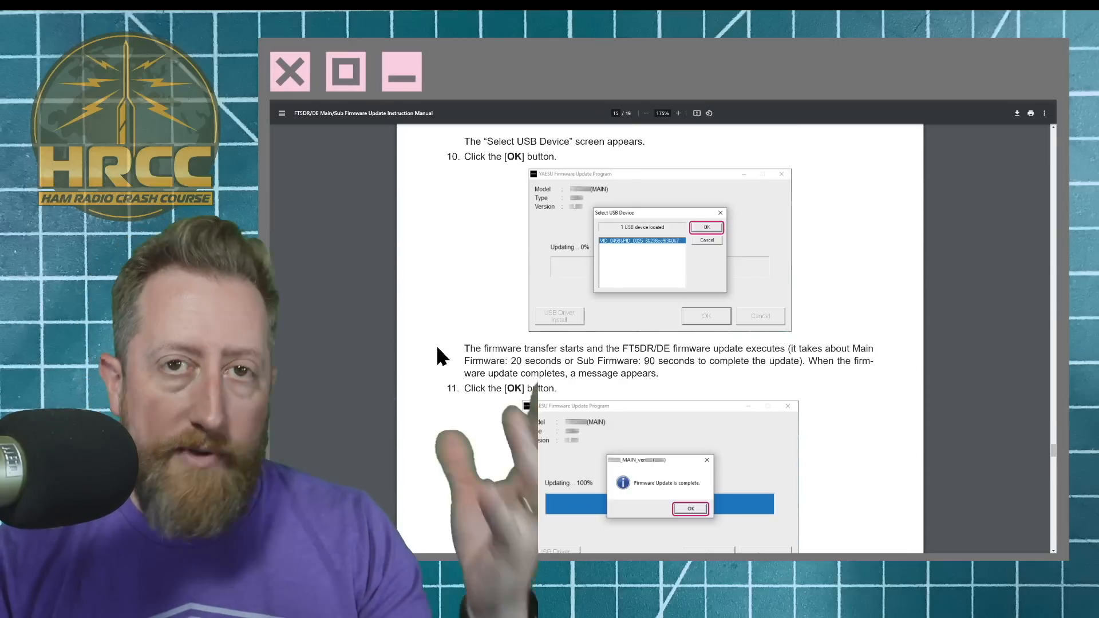
scroll("down", 3)
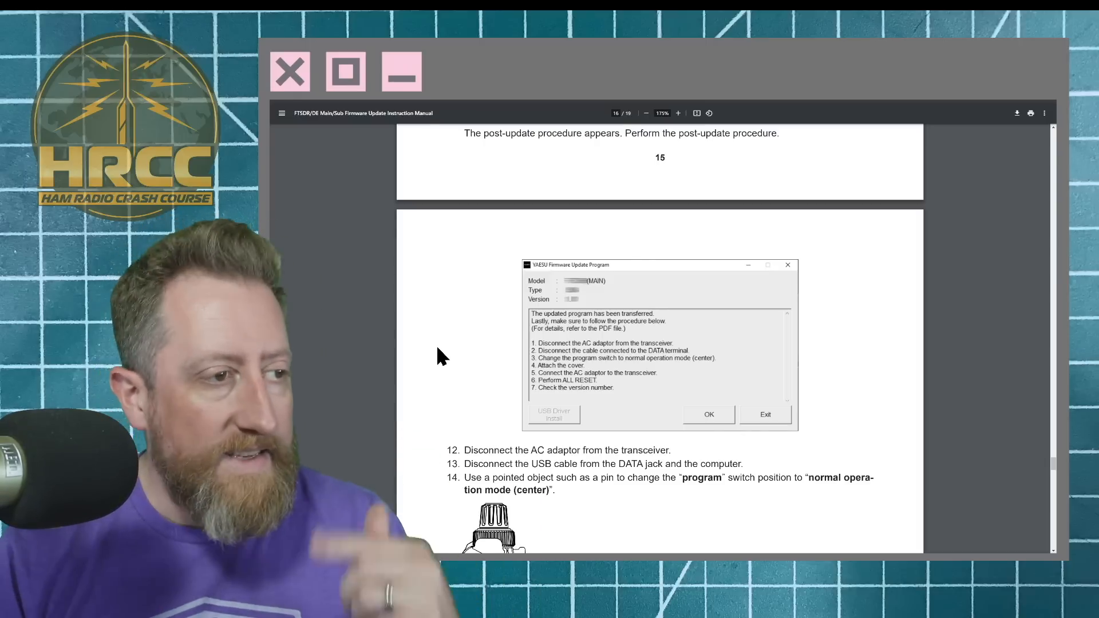
scroll("down", 3)
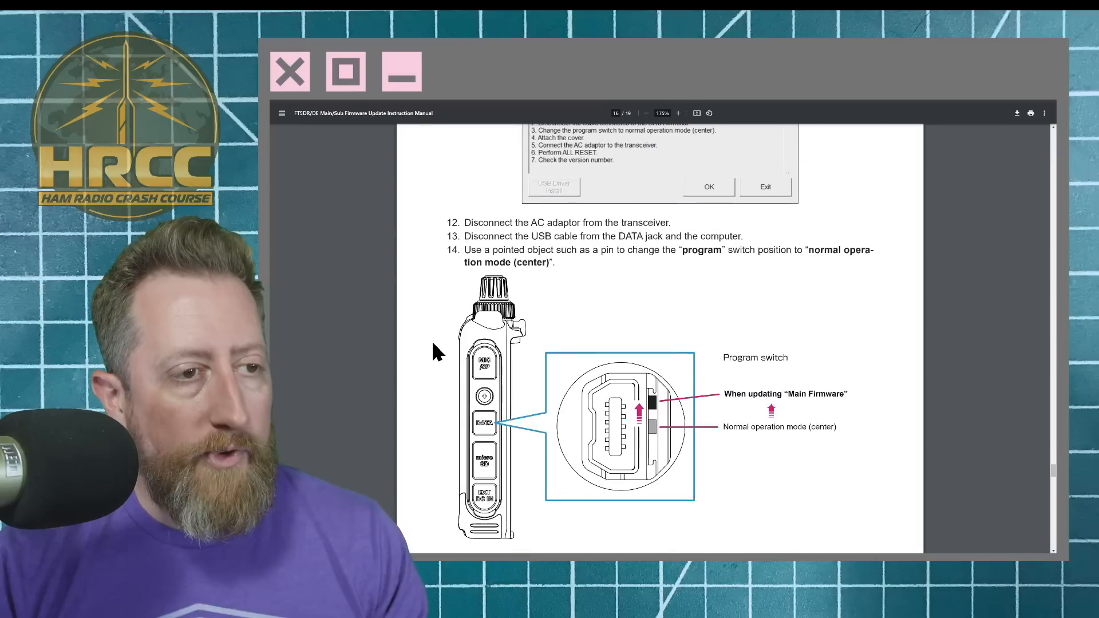
scroll("down", 3)
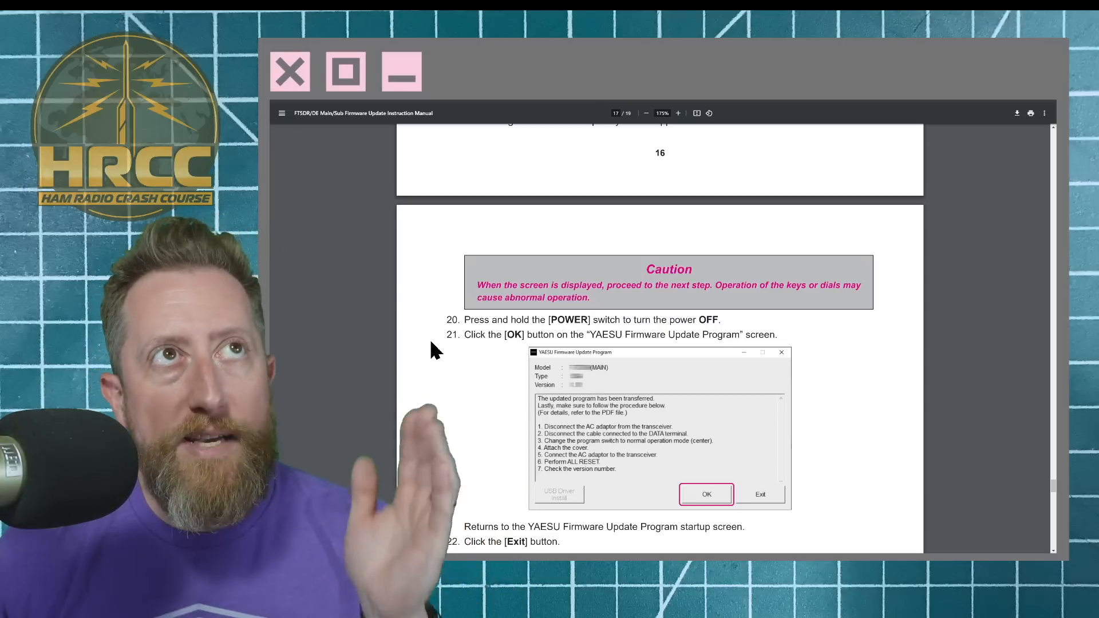
scroll("down", 3)
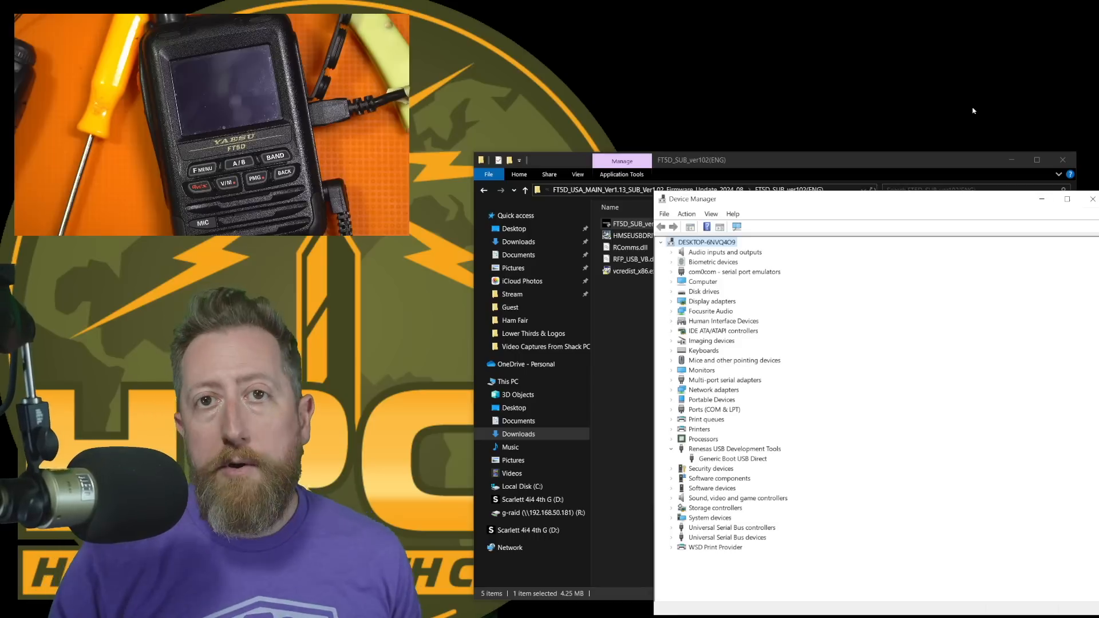
Go up to the update folder, open FTSD_SUB_ver102(ENG), and launch FTSD_SUB_ver102(ENG).exe.
left_click(1092, 199)
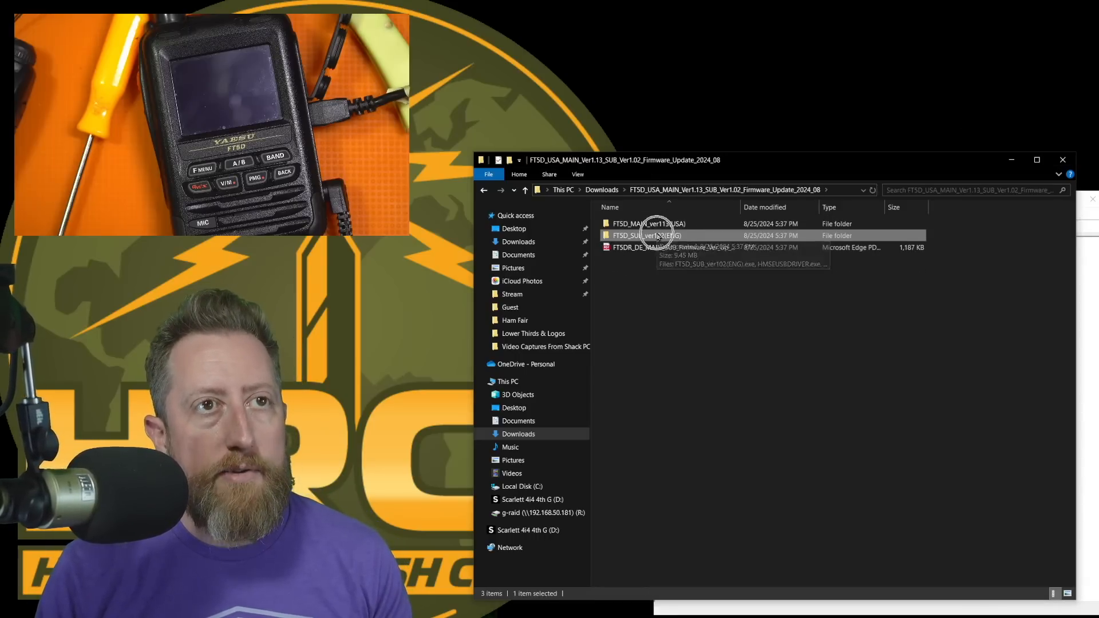
double_click(645, 235)
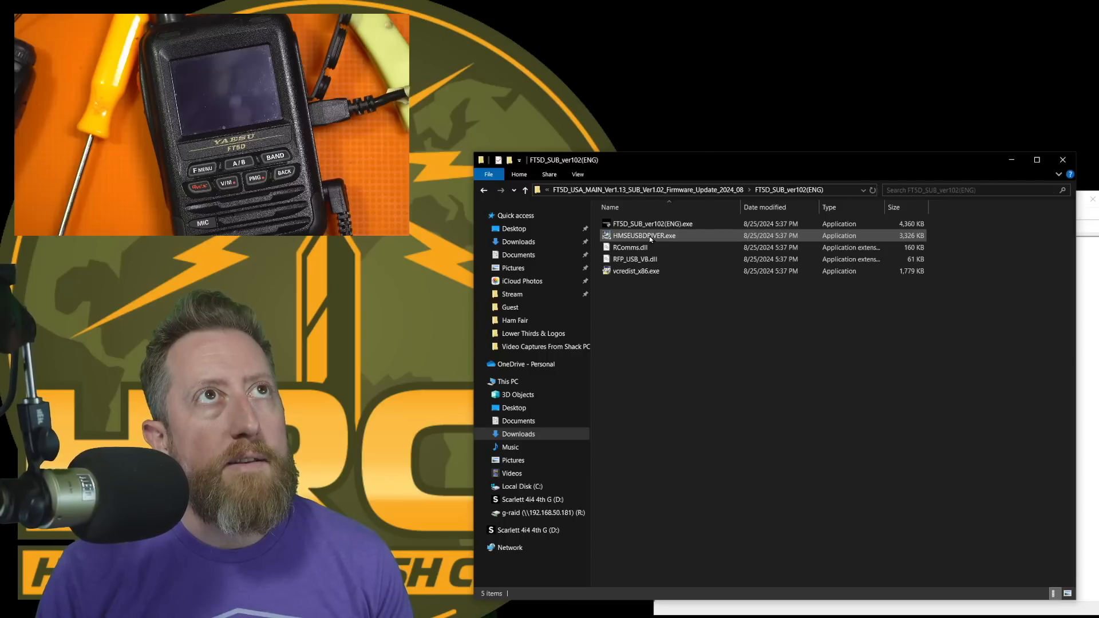
left_click(652, 224)
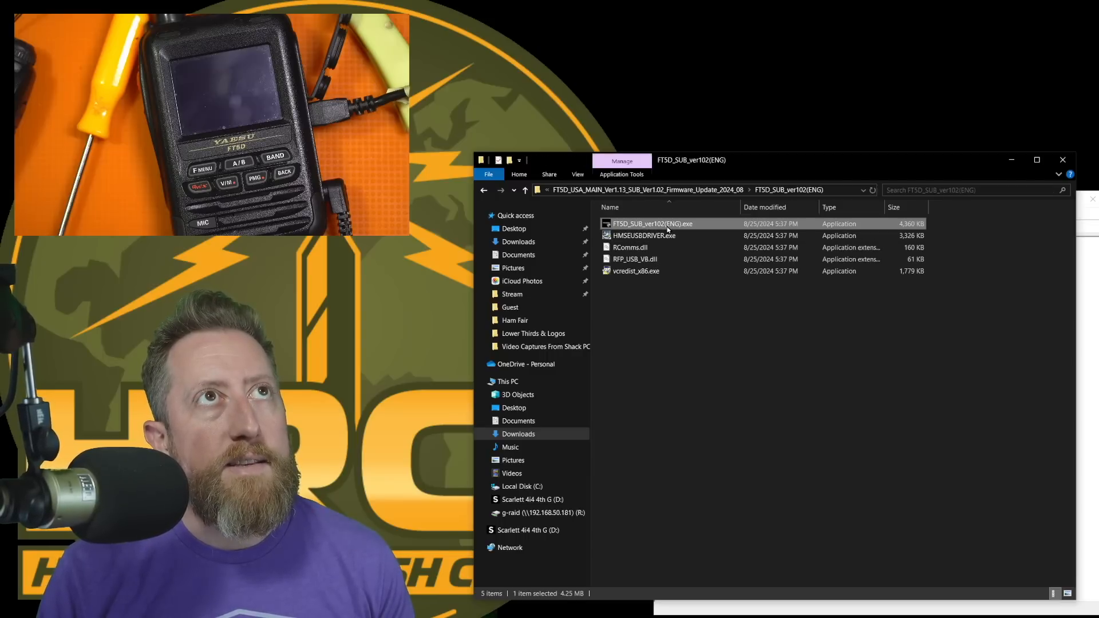
double_click(652, 222)
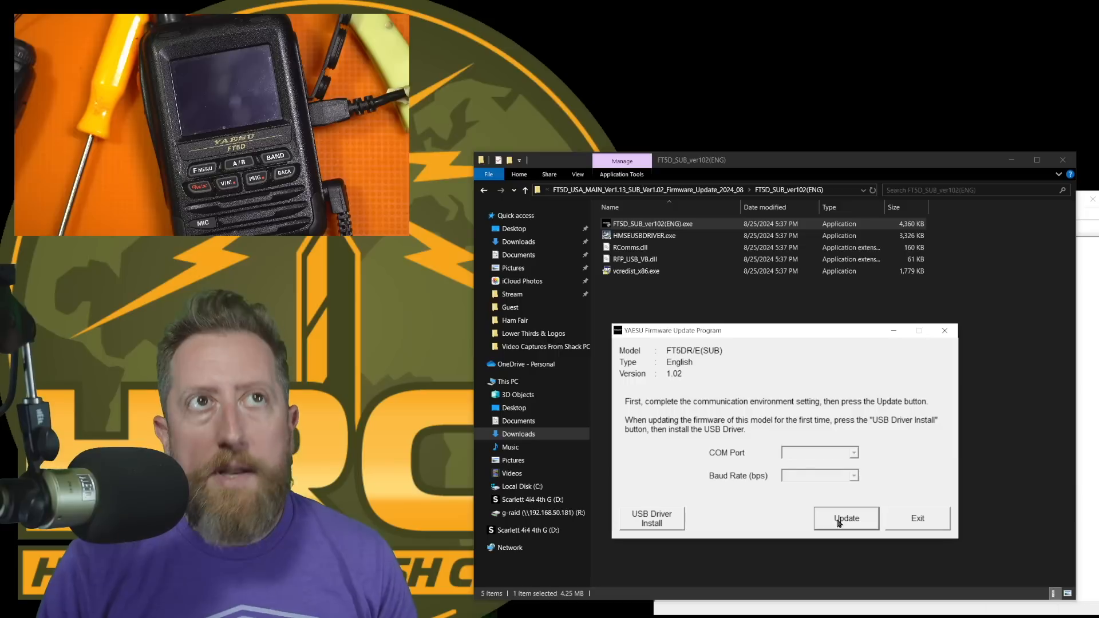
Start the sub 1.02 update, confirm radio preparation, and accept the detected USB device.
left_click(845, 518)
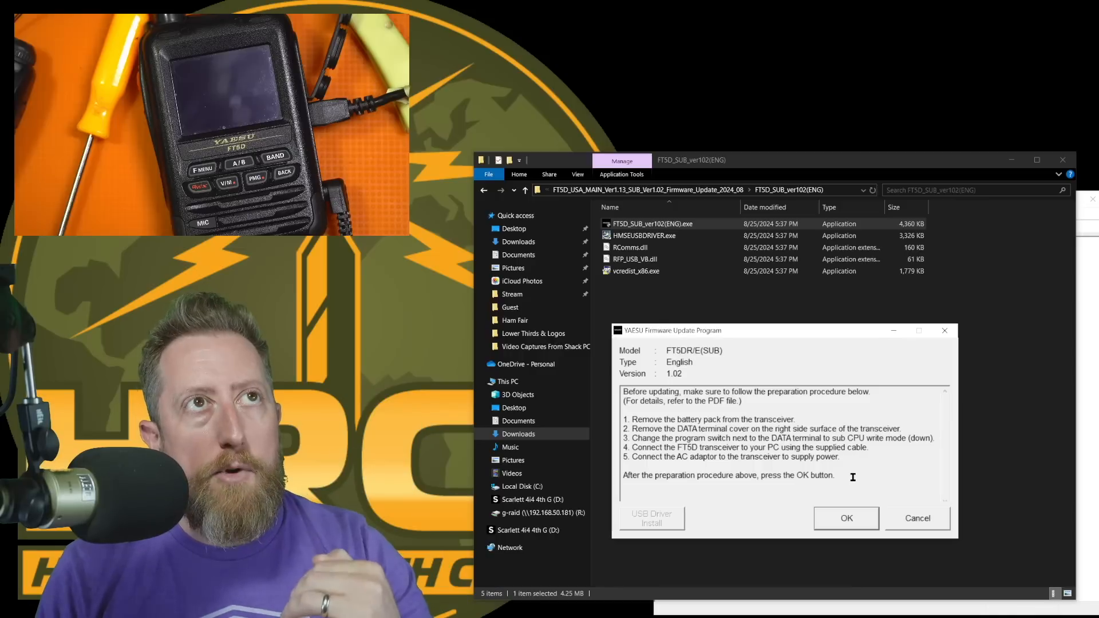
left_click(845, 518)
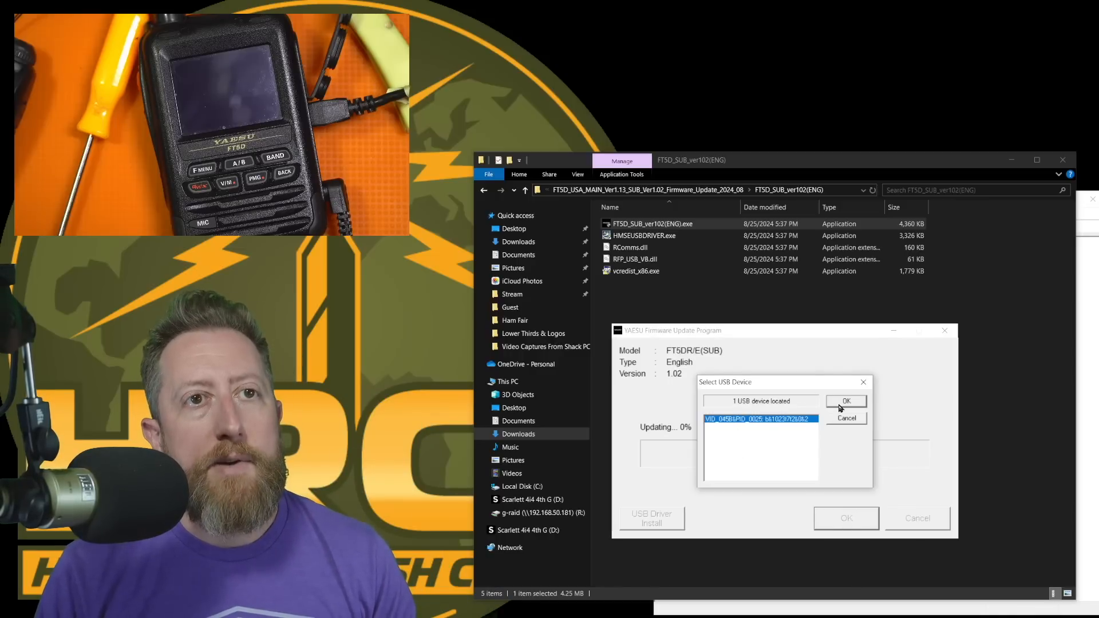
left_click(846, 400)
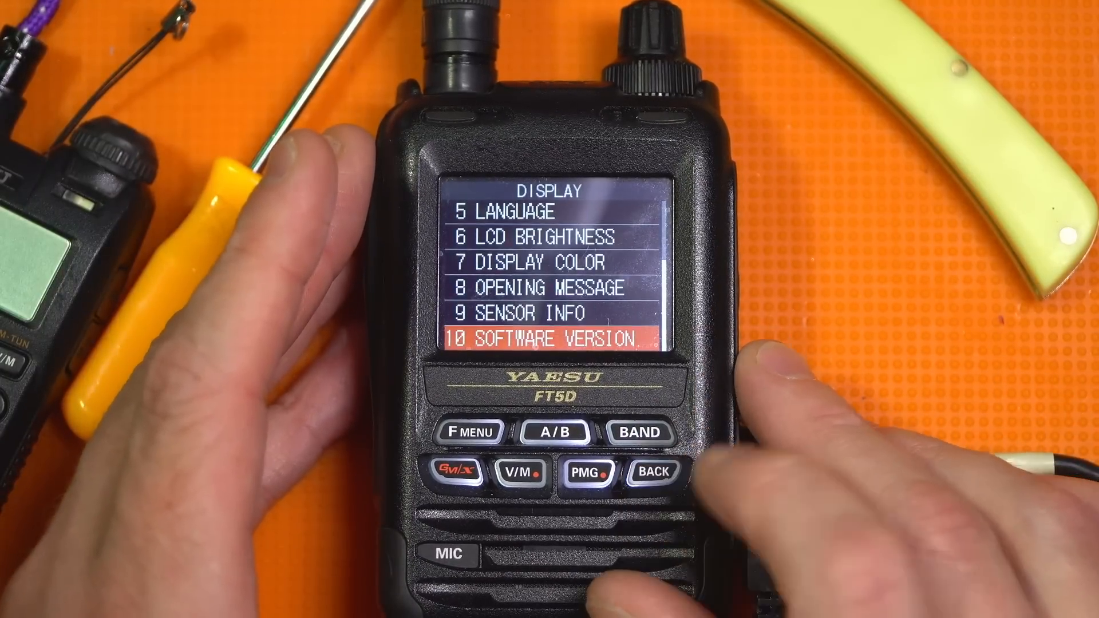
Leave the SOFTWARE VERSION screen and return to the VFO frequency display.
left_click(649, 472)
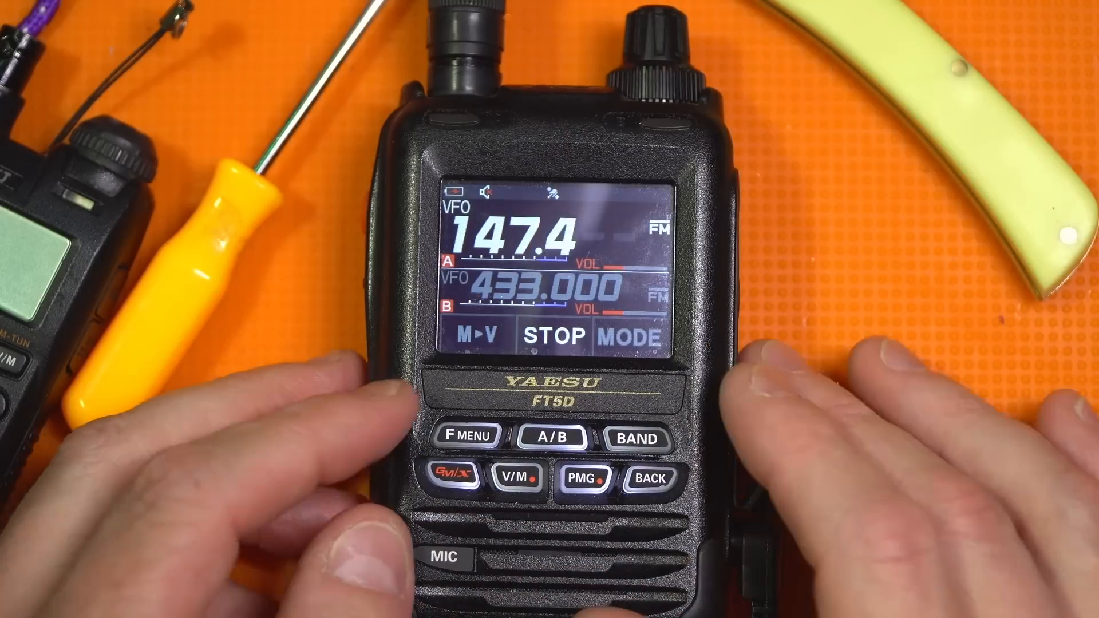